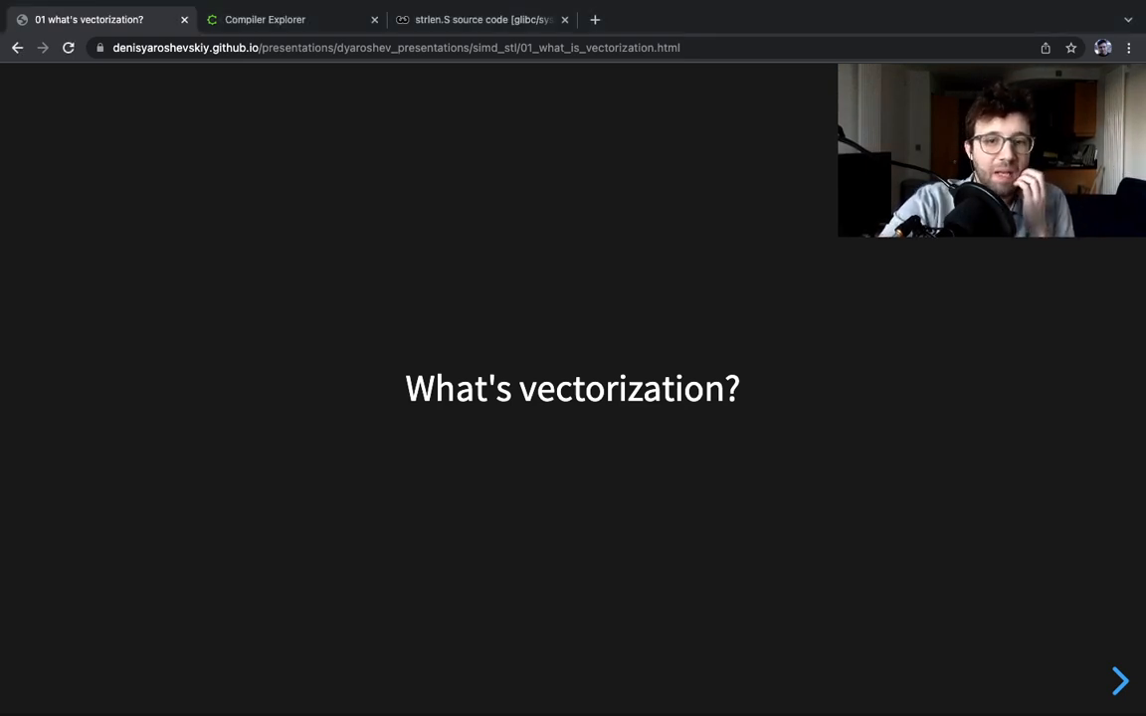
# - Show the while_strlen example compiled by x86-64 clang 13 in Compiler Explorer
pyautogui.click(1119, 682)
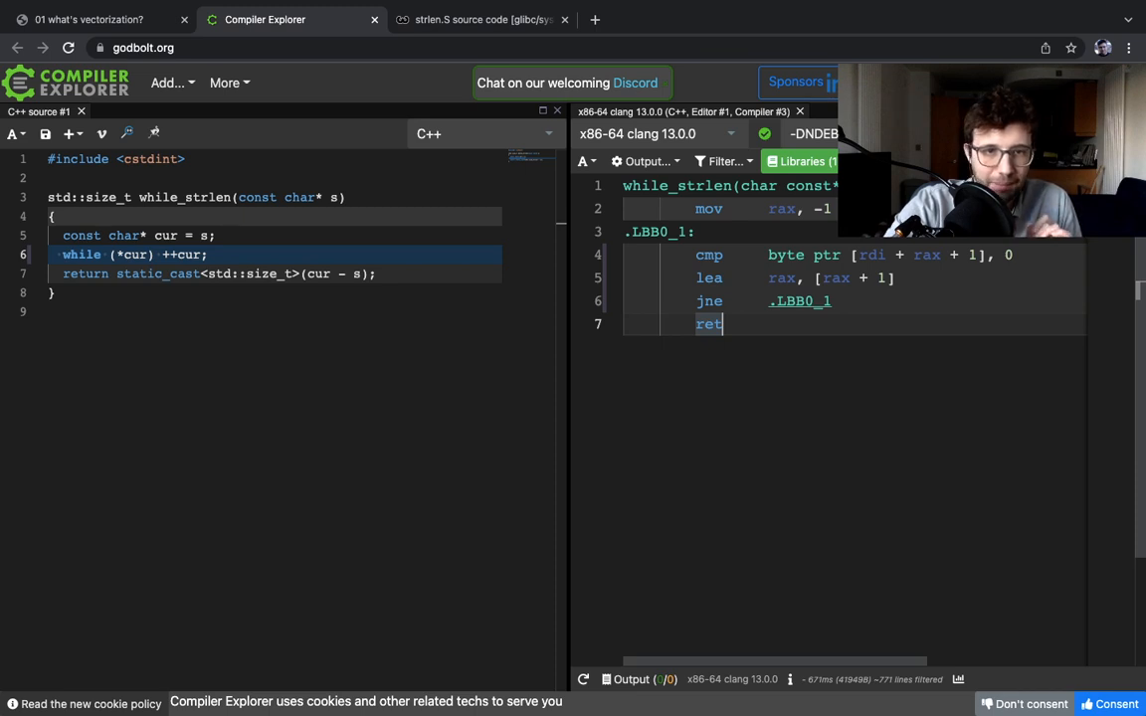
# - Return to the slide deck and open glibc's ARM strlen.S source at the Laligned loop
pyautogui.click(90, 19)
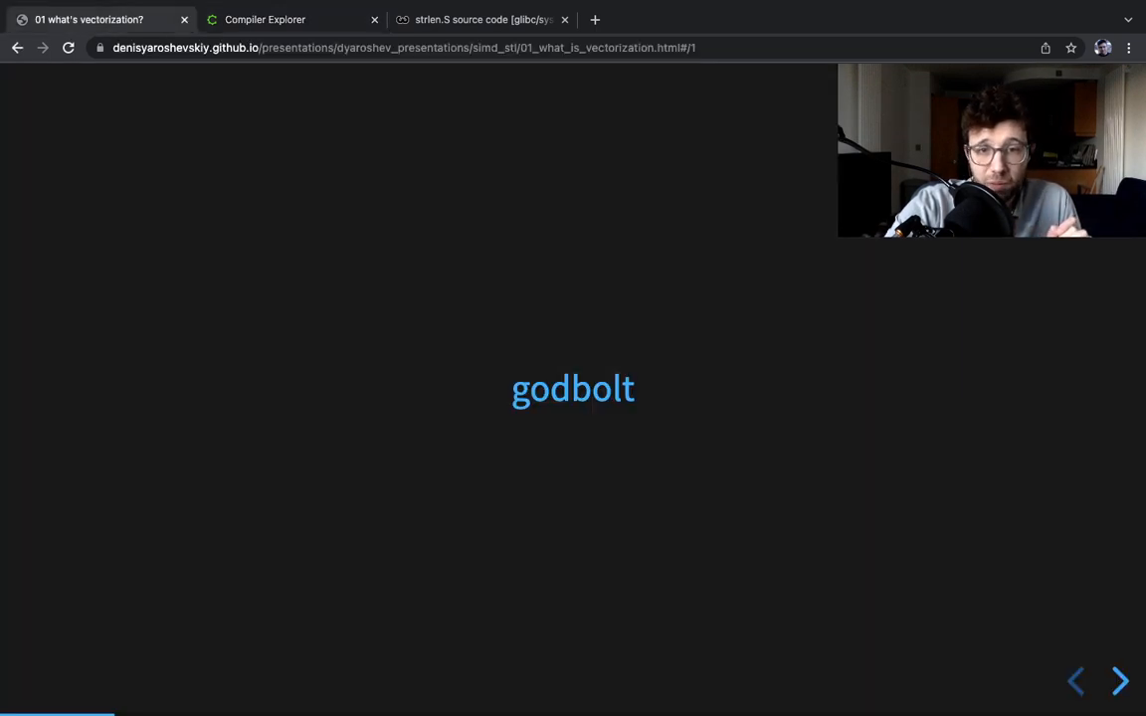
pyautogui.click(1119, 682)
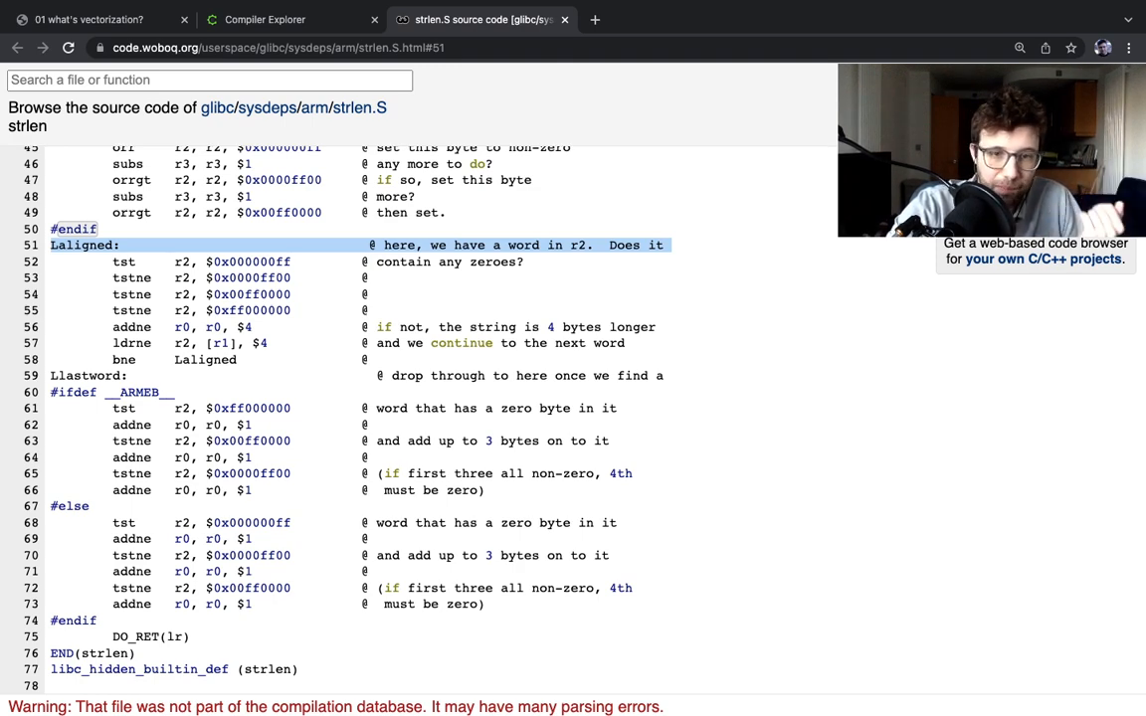
# - Return to the '01 what's vectorization?' deck on the vector (simd) registers slide
pyautogui.click(90, 19)
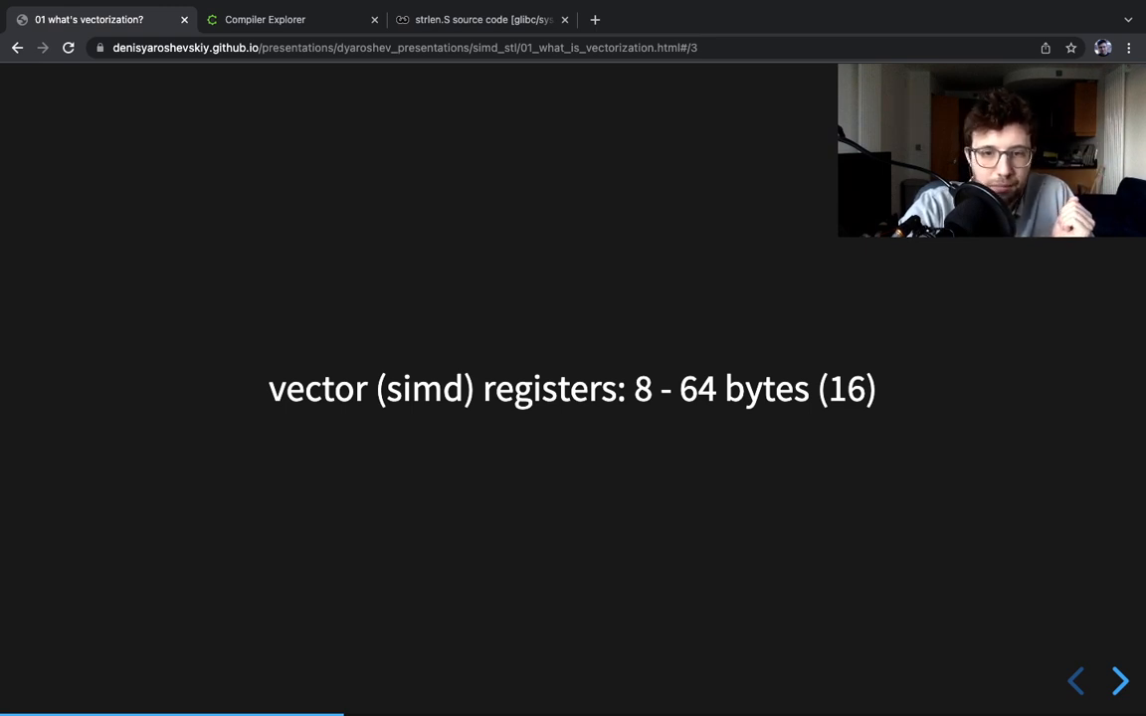
# - Advance two slides, past 'is wider always better?', to 'memory wall'
pyautogui.click(1120, 681)
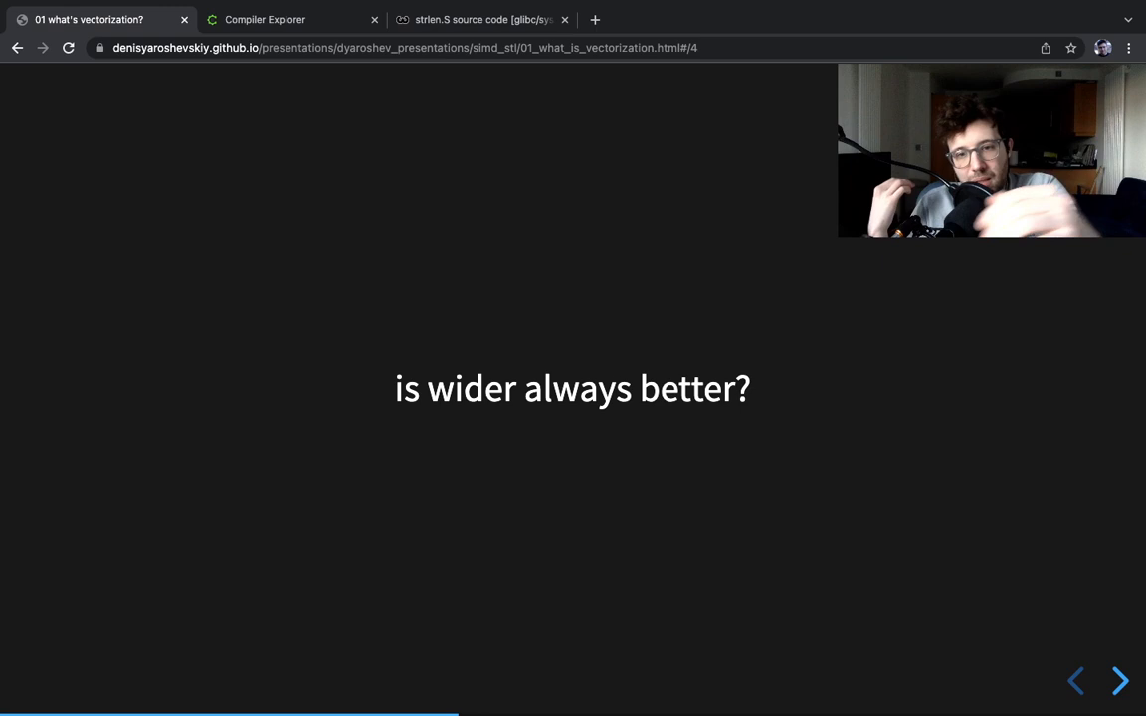
pyautogui.click(1118, 681)
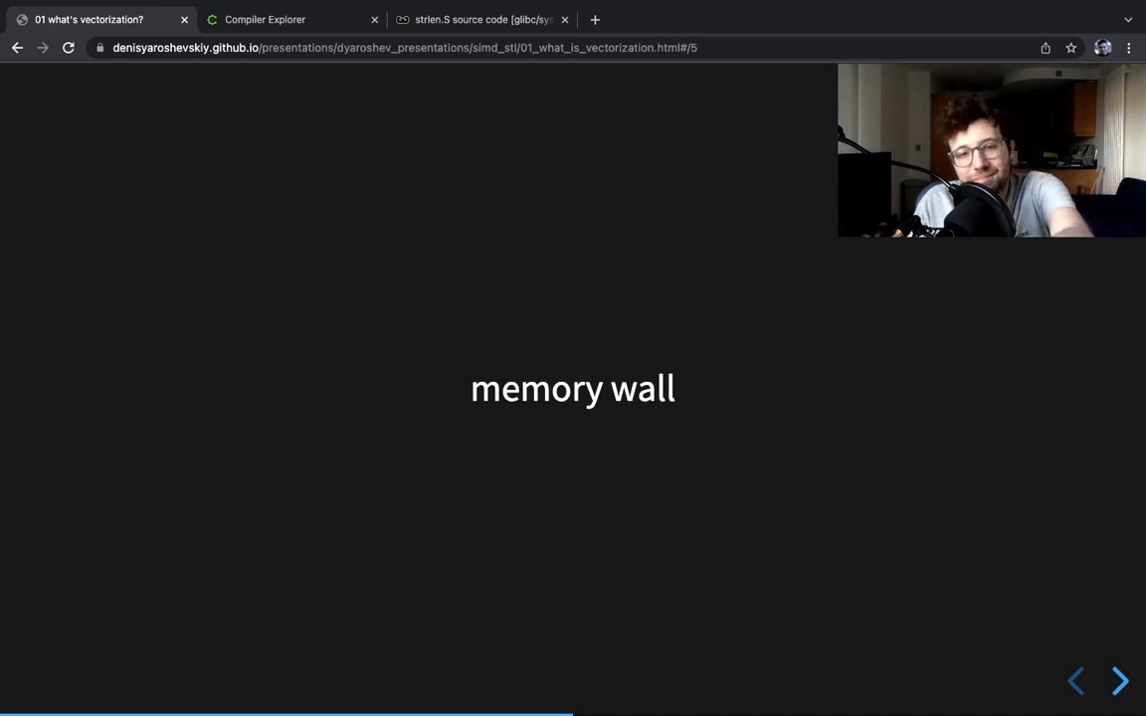
# - Advance to slide 7, 'frequency scaling'
pyautogui.click(1119, 681)
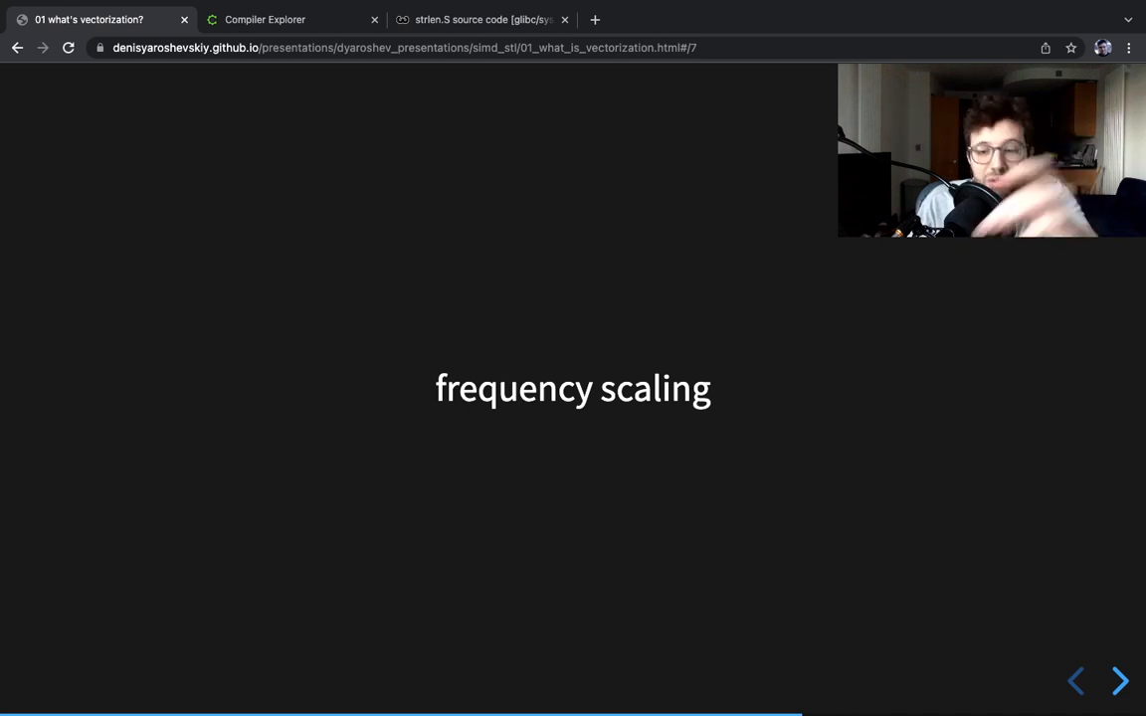
# - Advance through 'simd is an optimization' and 'measuring is important' to slide 10
pyautogui.click(1118, 681)
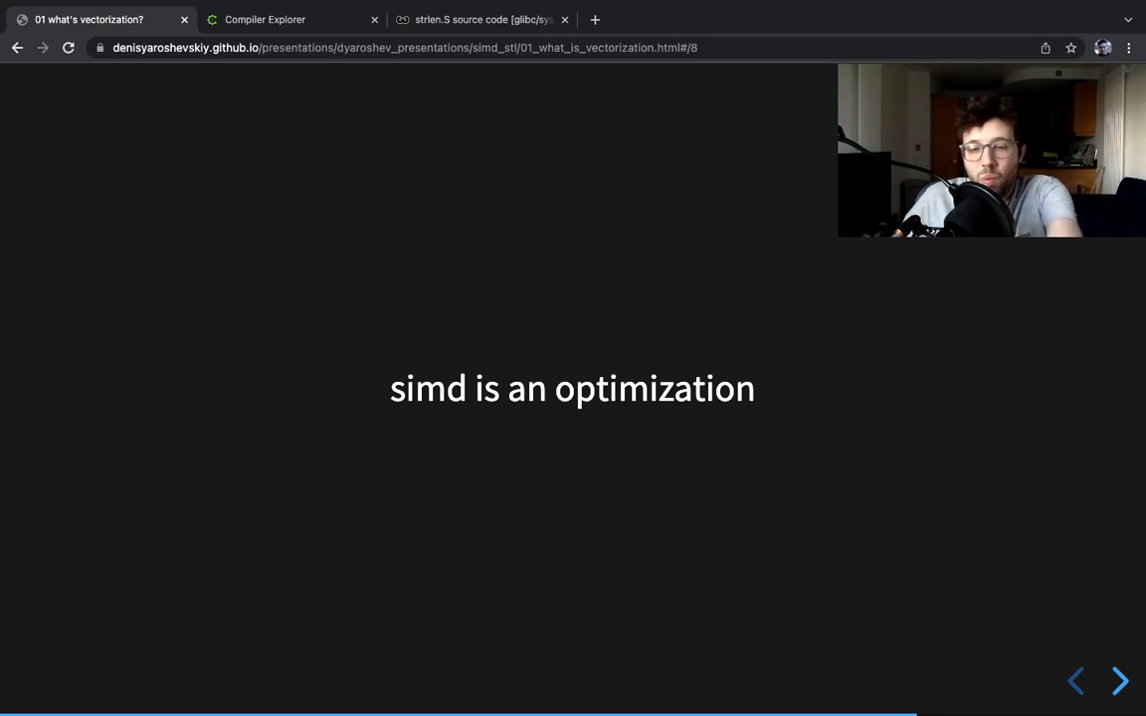
pyautogui.click(1118, 681)
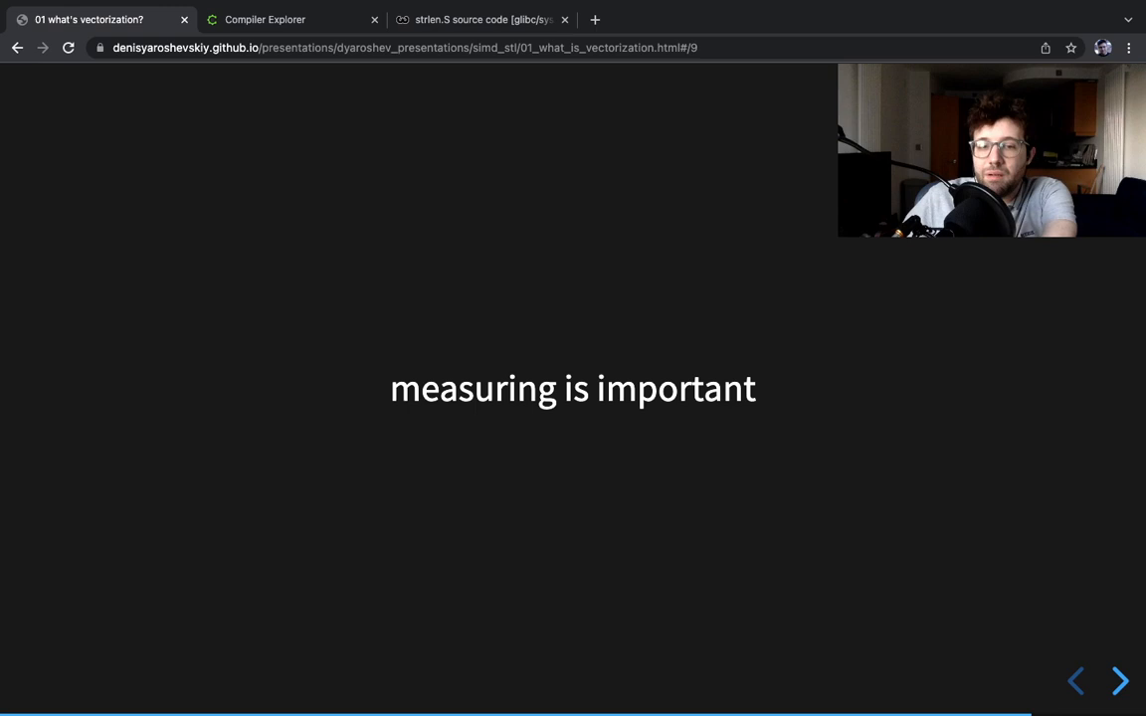
pyautogui.click(1119, 680)
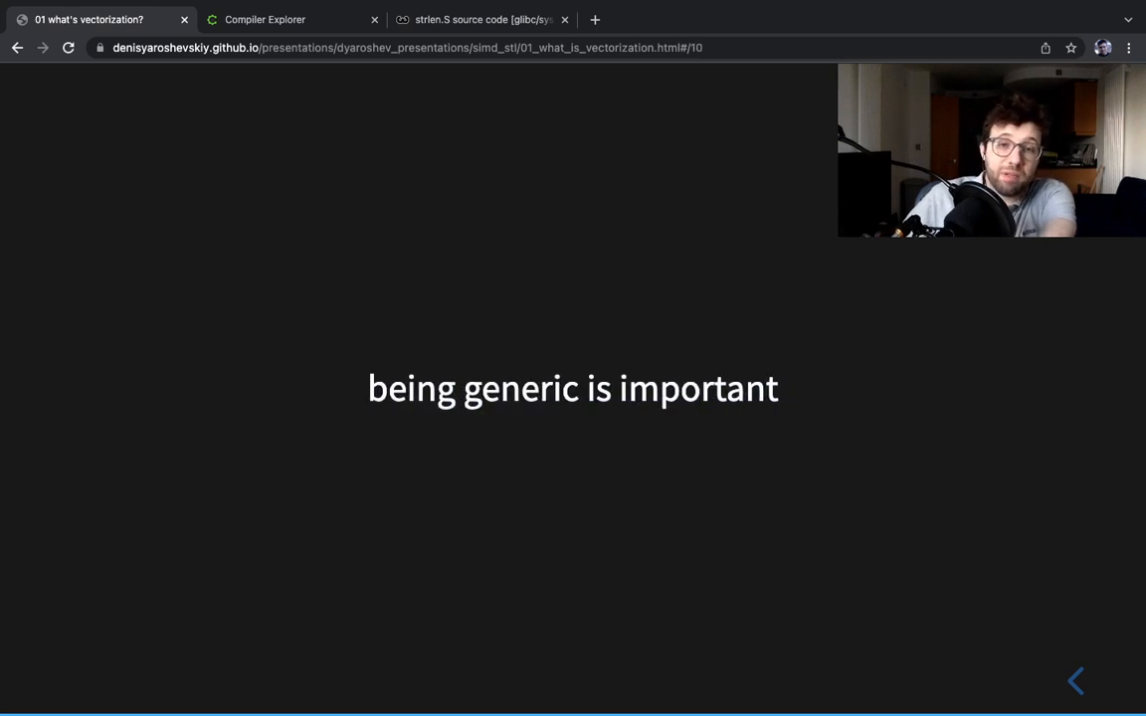